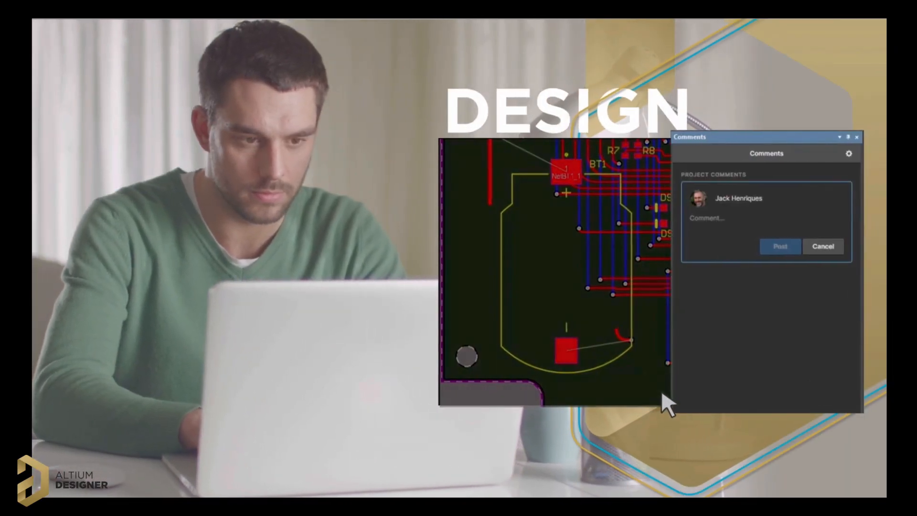
Post the comment 'Rotate this battery holder 45 degrees' on the PCB design
type("Rotate this battery holder 45 degrees")
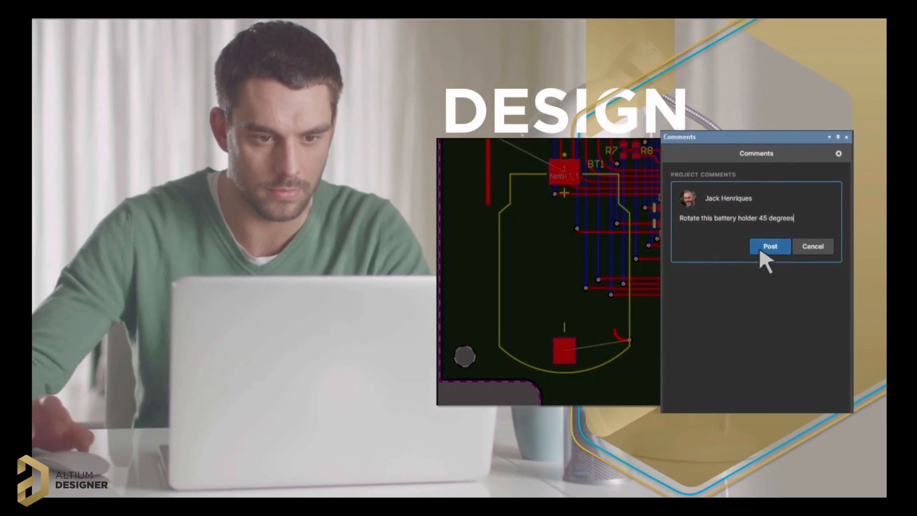
left_click(769, 246)
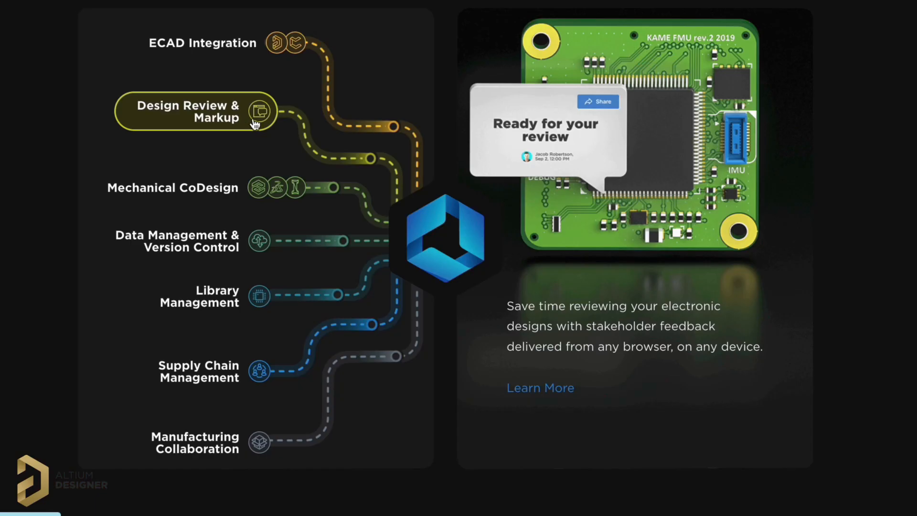
mouse_move(257, 130)
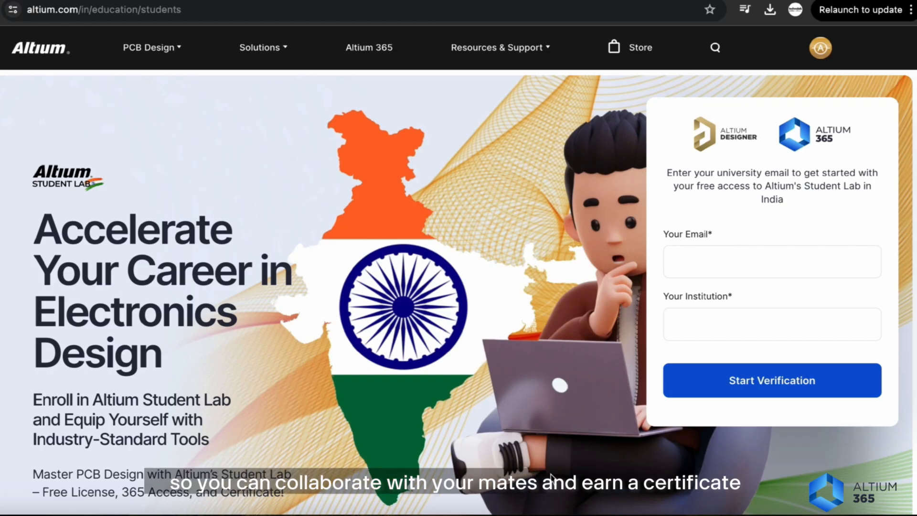
Scroll to the student form and submit the email and institution for verification
scroll("down", 3)
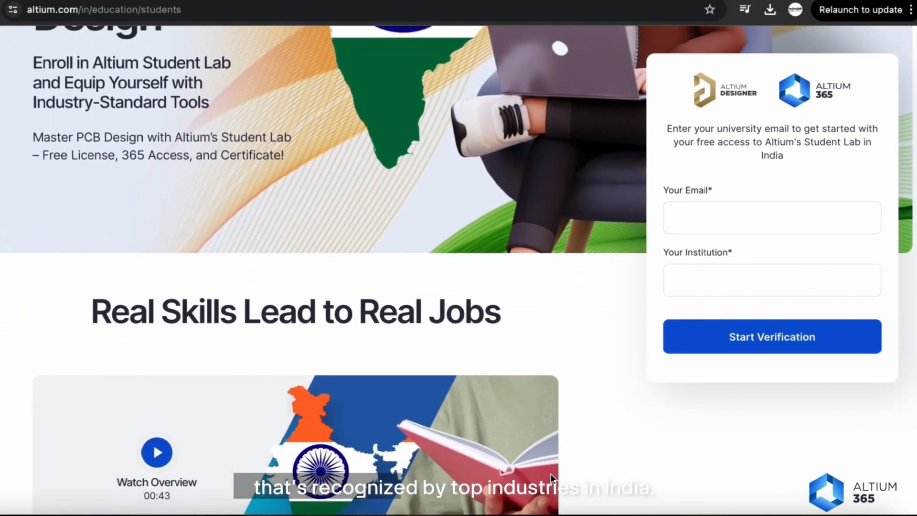
scroll("down", 3)
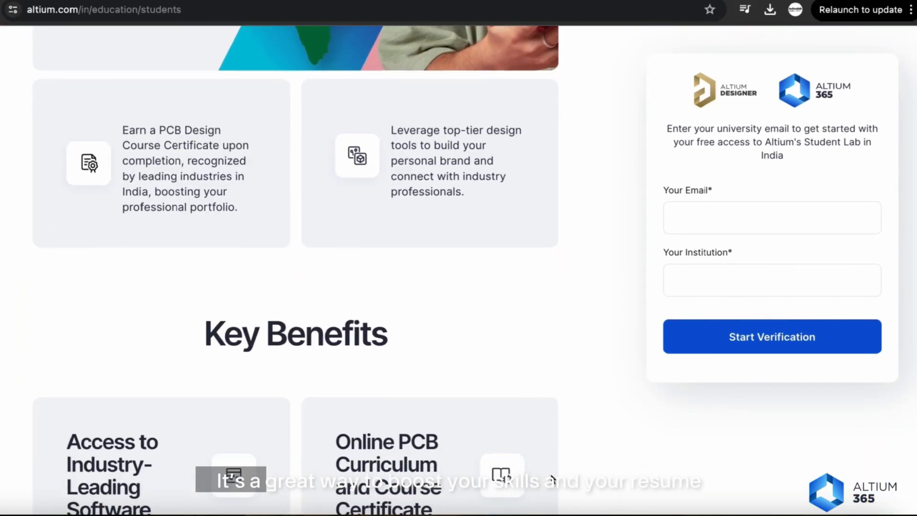
scroll("down", 3)
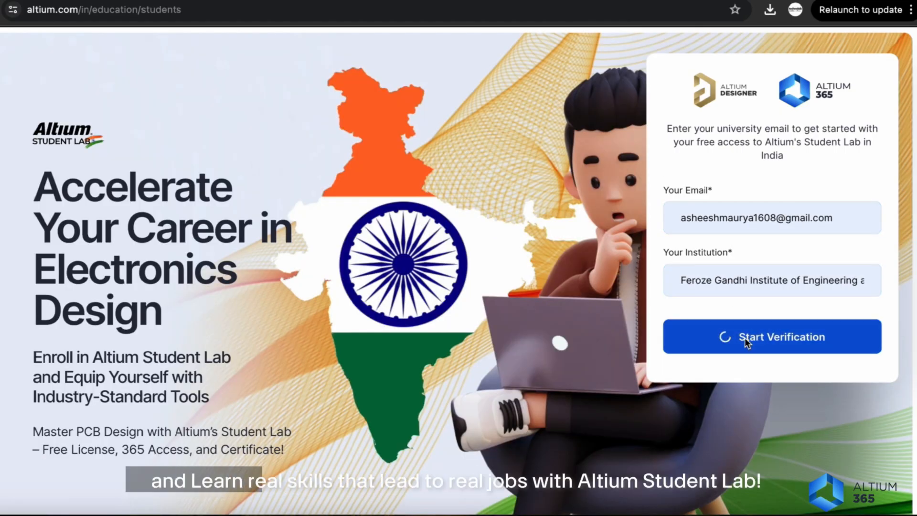
left_click(771, 336)
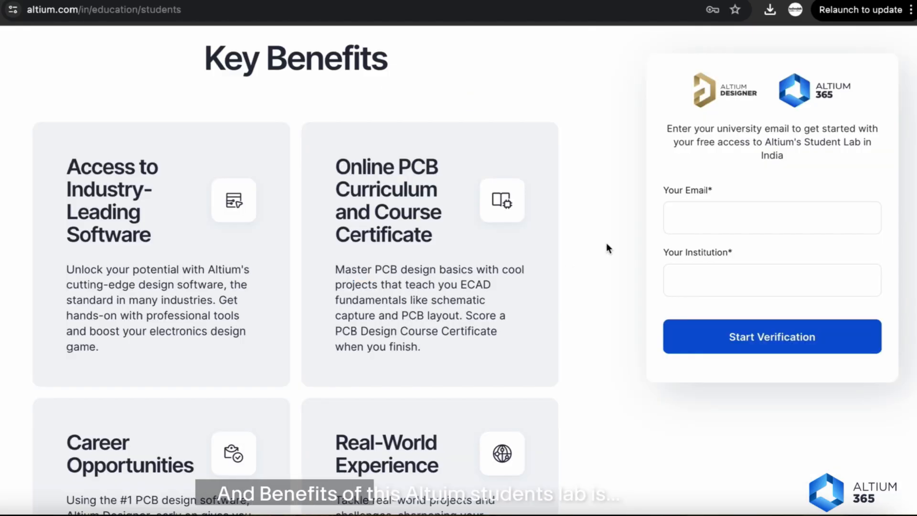
Scroll through the Key Benefits down to the Enroll Now free-license banner
scroll("down", 3)
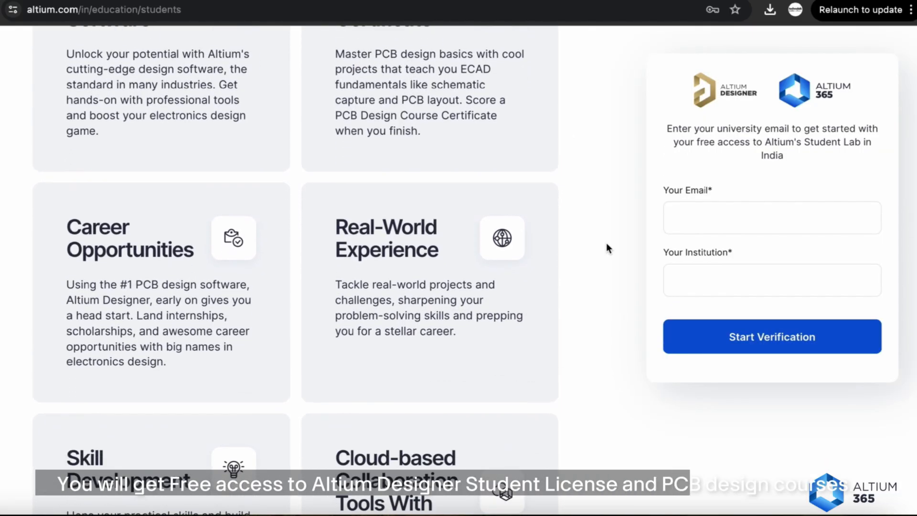
scroll("down", 3)
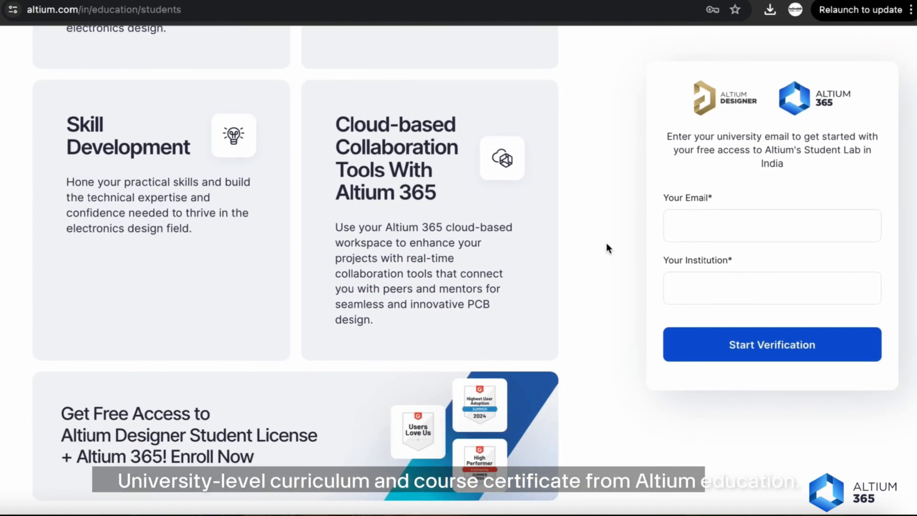
scroll("down", 3)
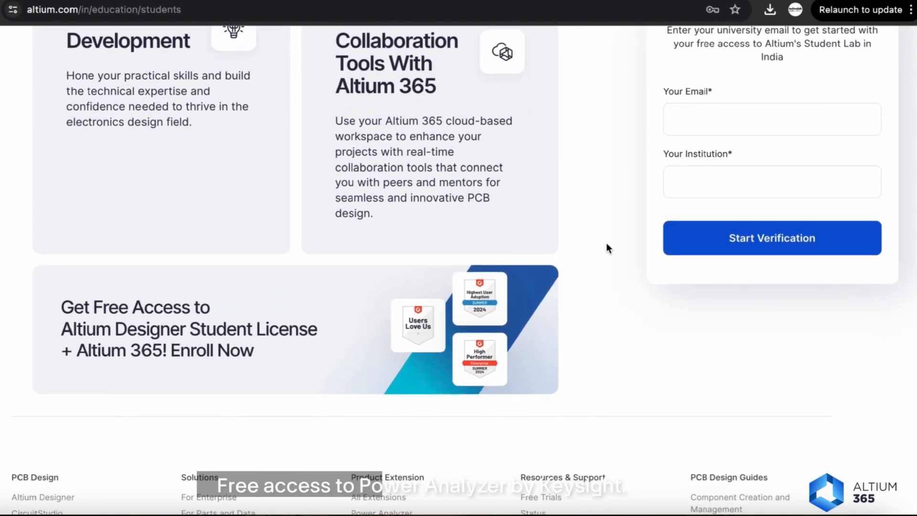
scroll("down", 3)
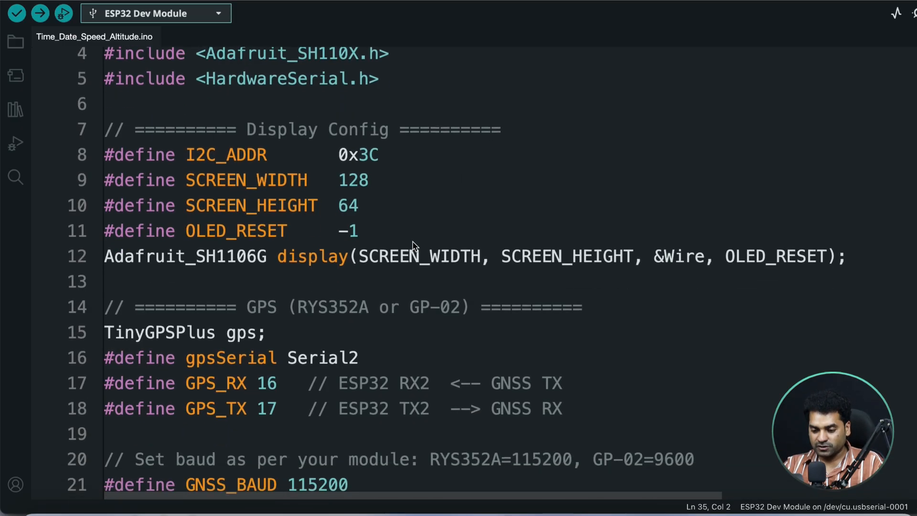
Scroll the defines, highlighting GNSS_BAUD 115200 and button pin 32
scroll("down", 3)
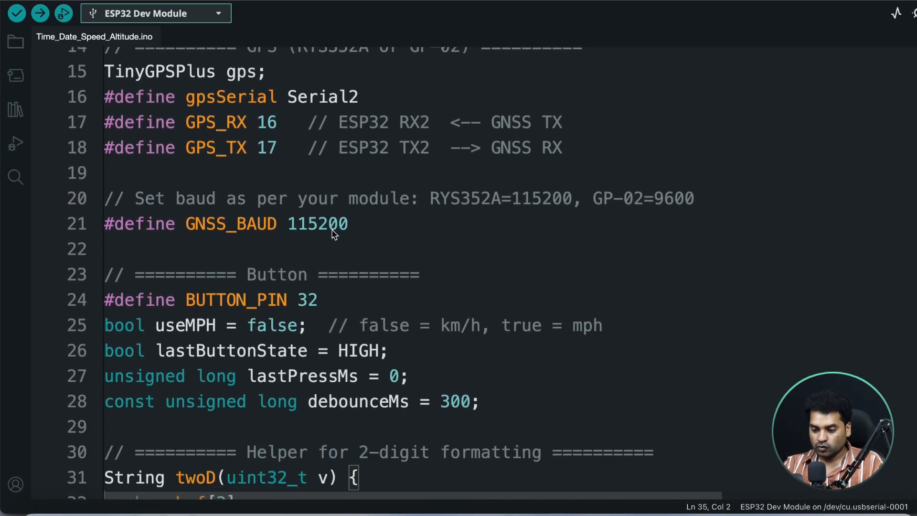
double_click(317, 223)
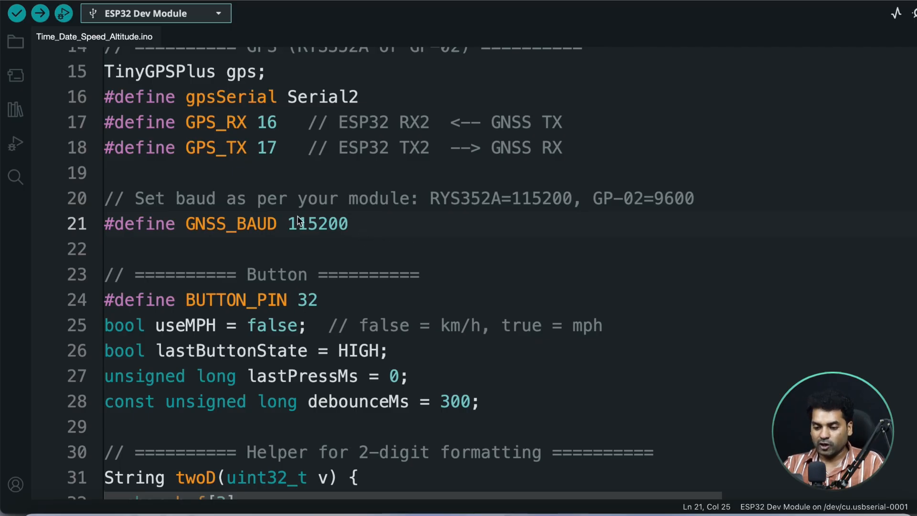
mouse_move(402, 196)
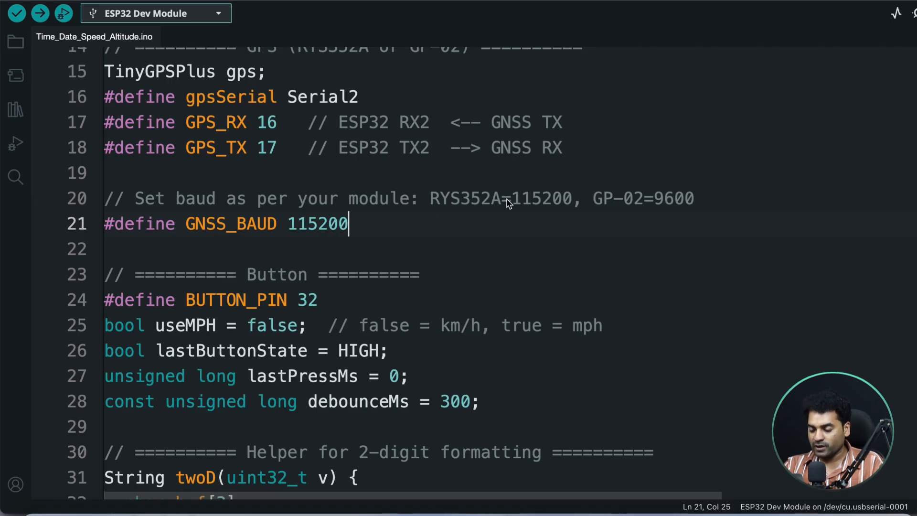
mouse_move(554, 204)
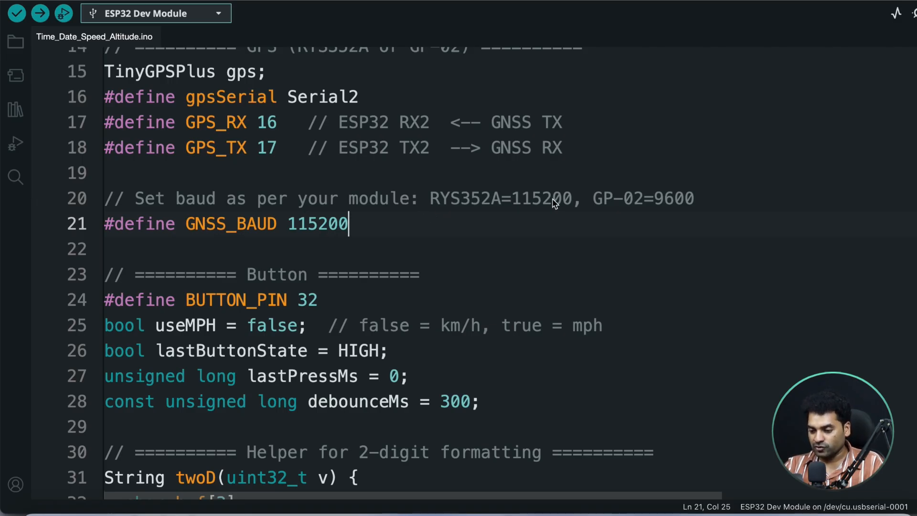
mouse_move(682, 211)
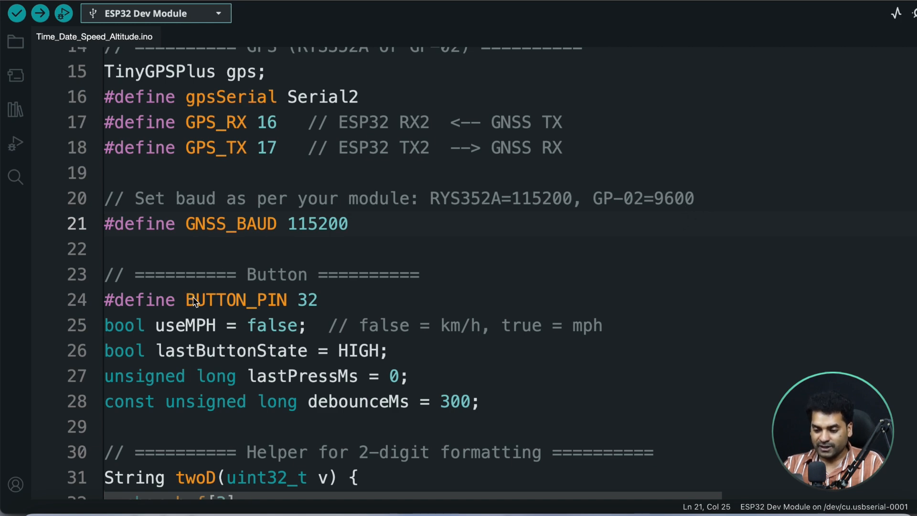
left_click(318, 297)
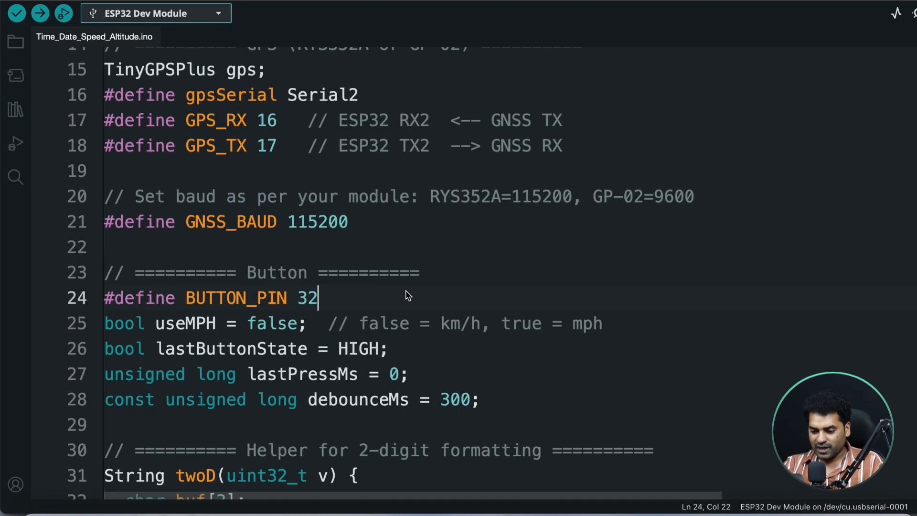
scroll("down", 3)
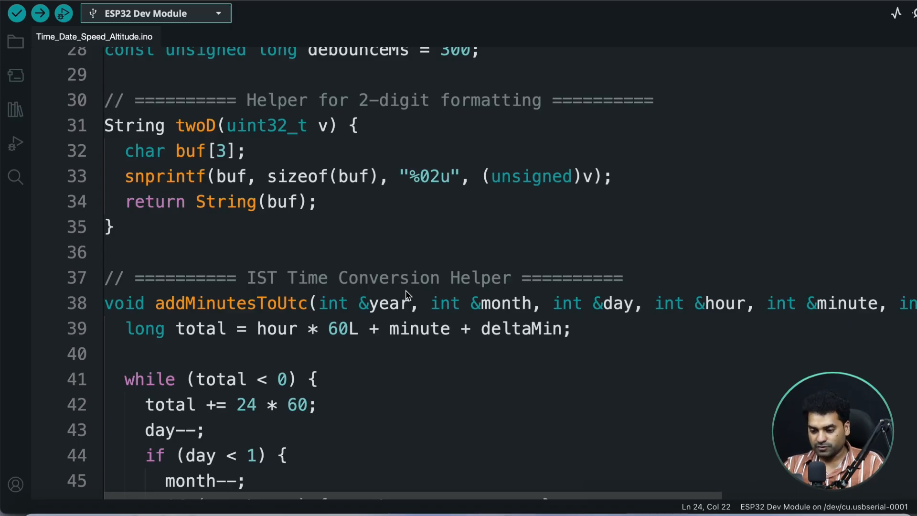
scroll("down", 3)
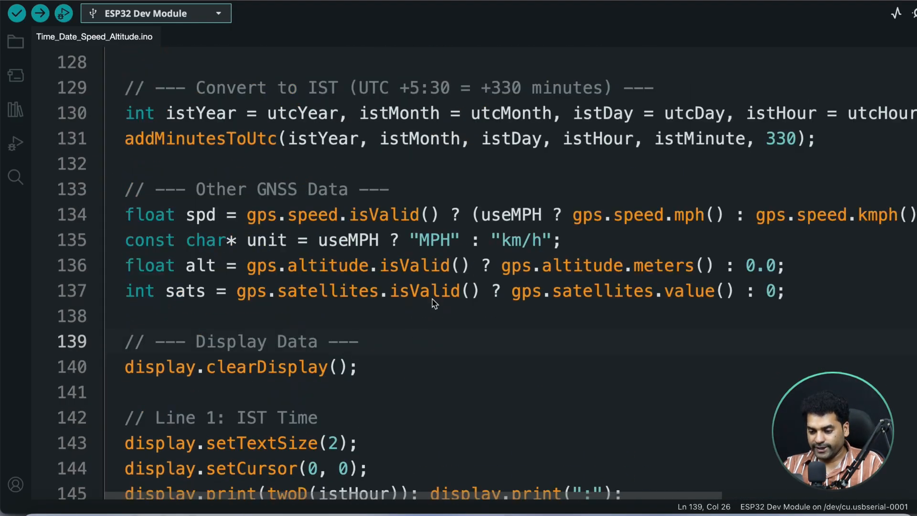
mouse_move(359, 261)
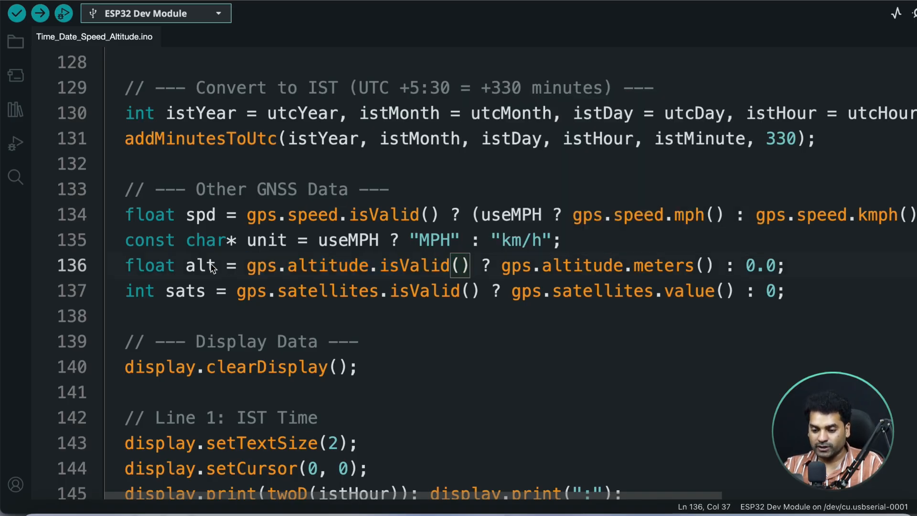
double_click(200, 265)
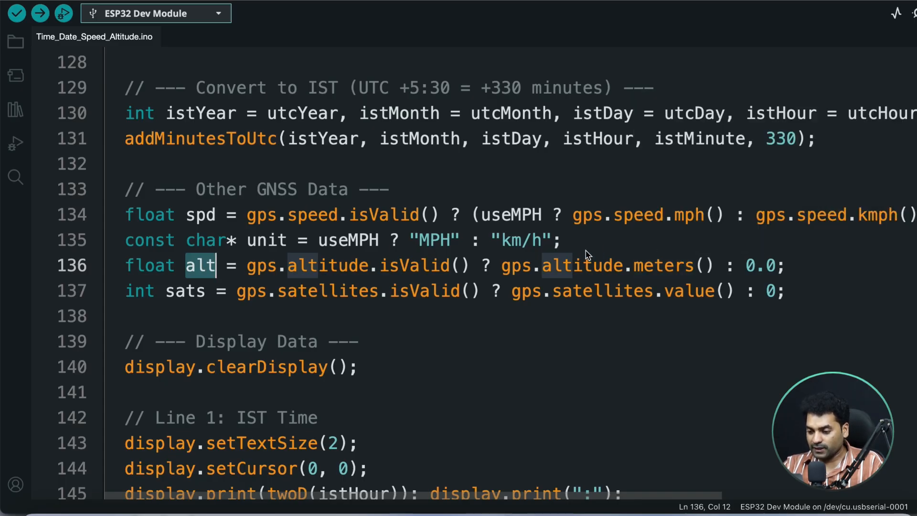
mouse_move(583, 265)
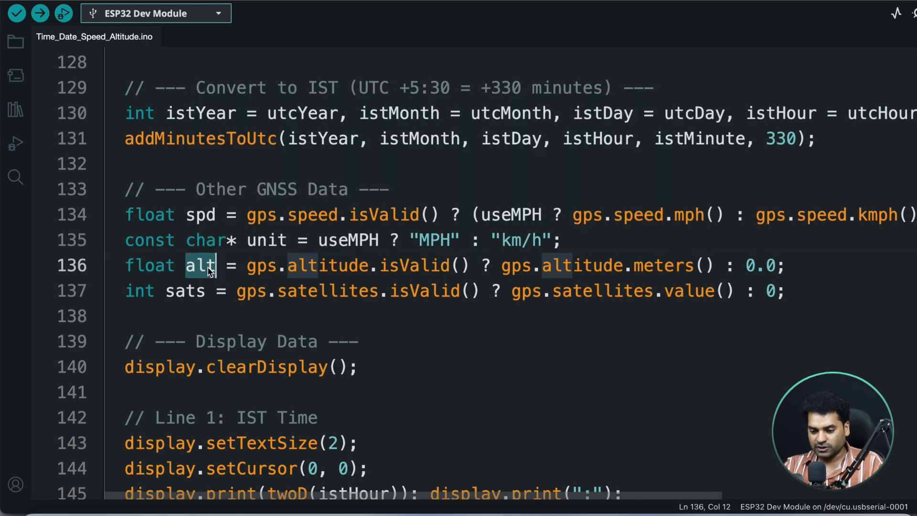
scroll("down", 3)
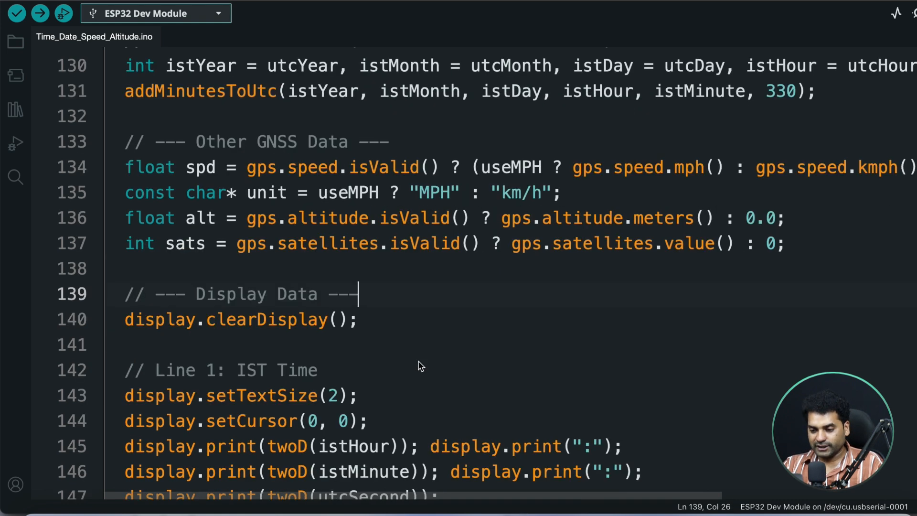
scroll("down", 3)
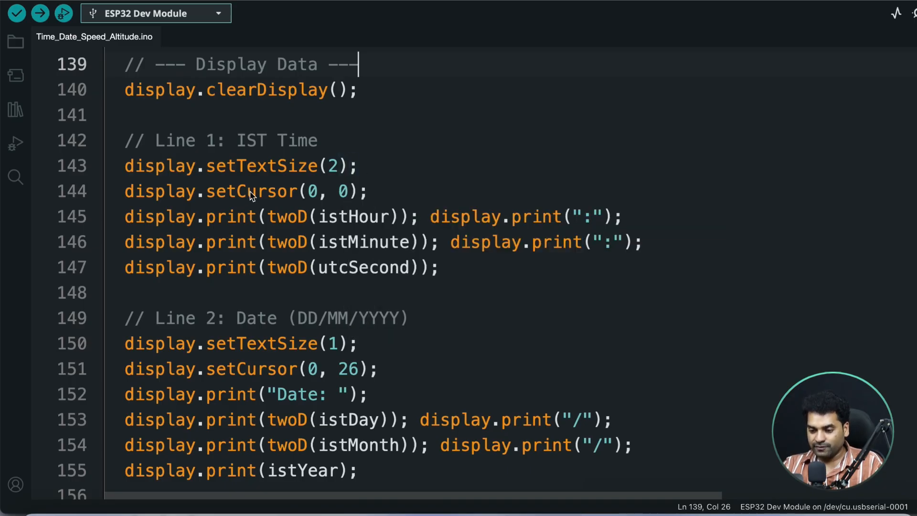
mouse_move(331, 174)
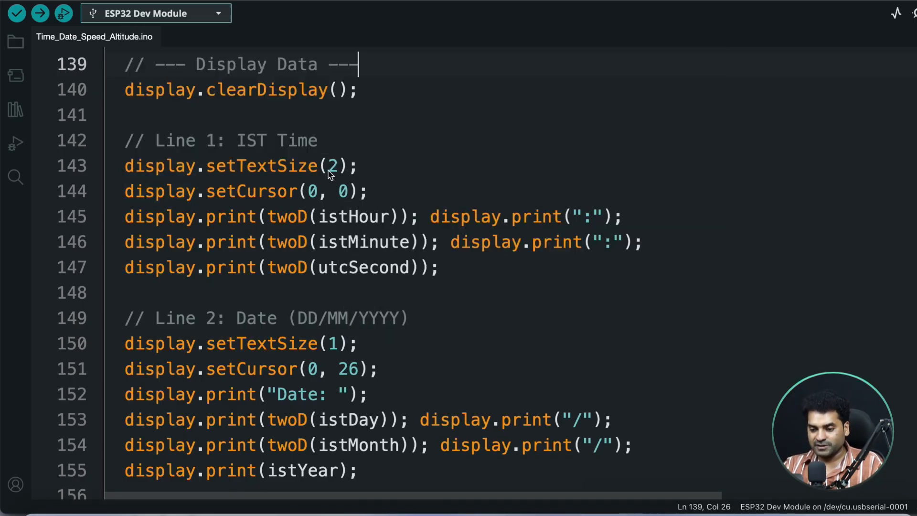
mouse_move(363, 185)
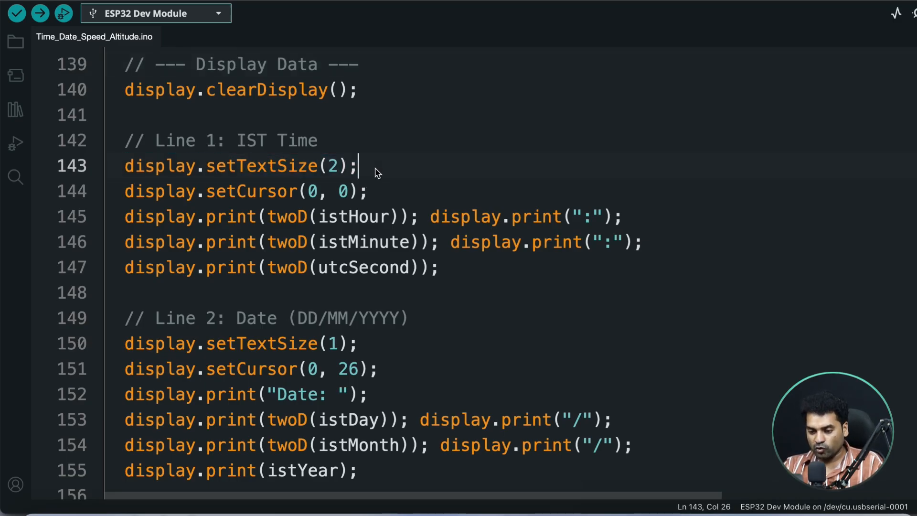
scroll("down", 3)
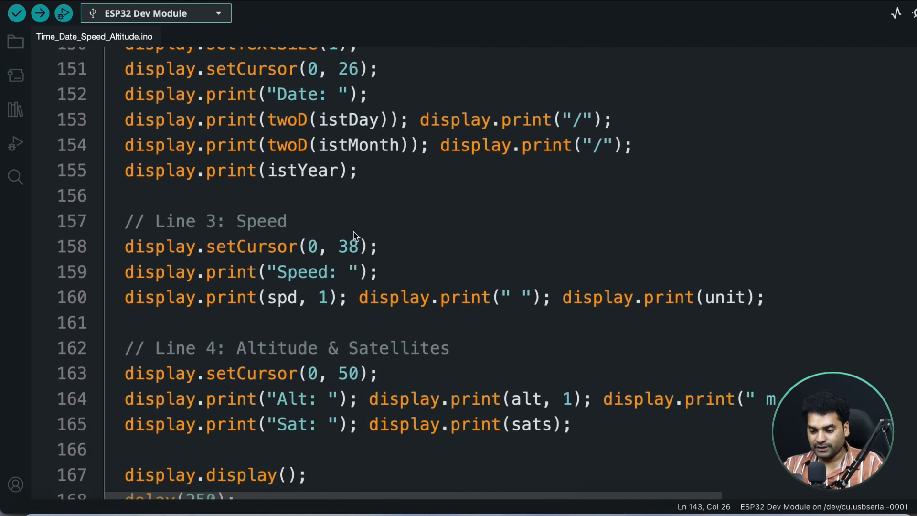
mouse_move(293, 286)
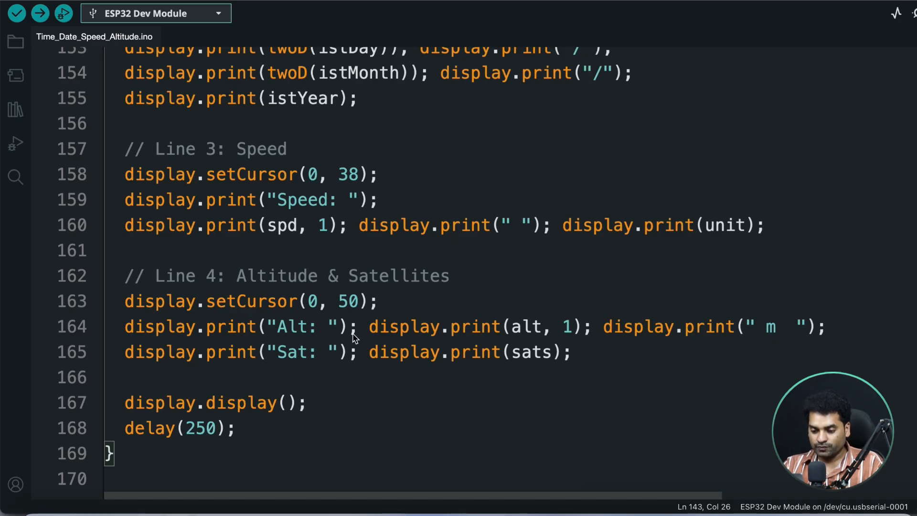
double_click(348, 300)
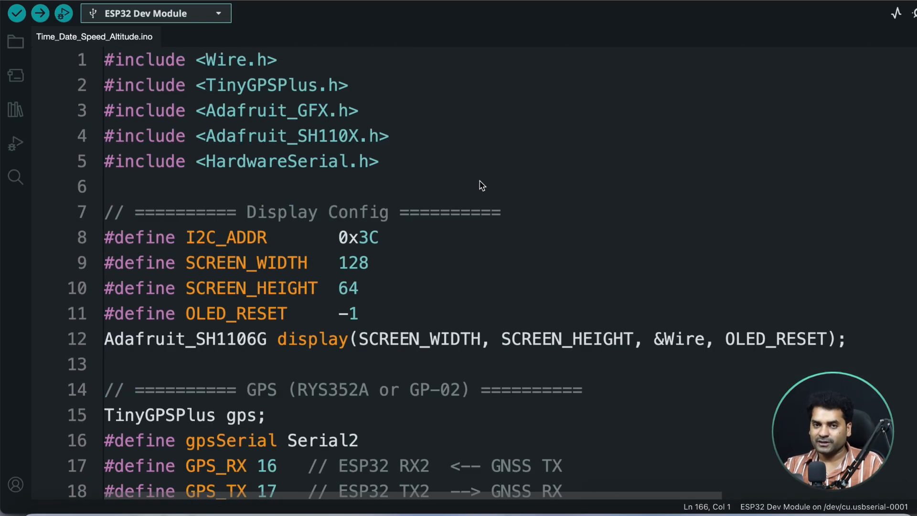
mouse_move(321, 182)
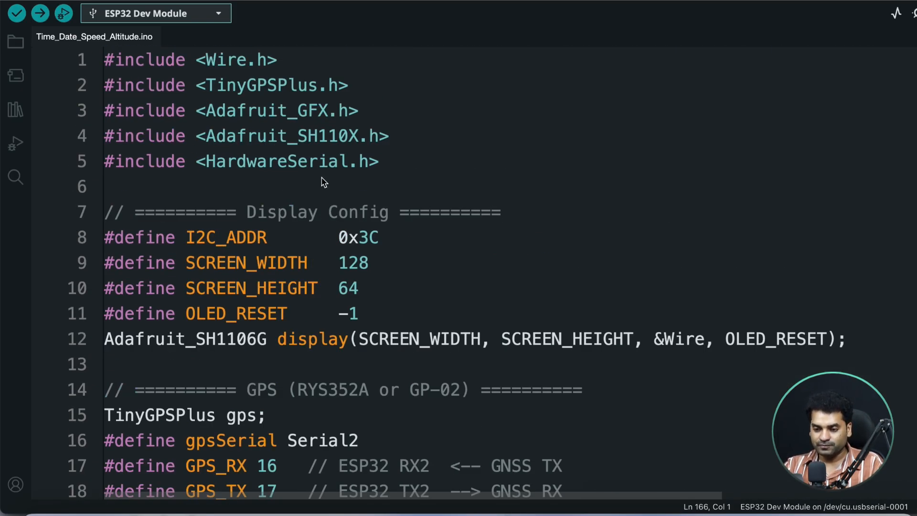
Confirm ESP32 Dev Module as the target board and upload the sketch
left_click(146, 13)
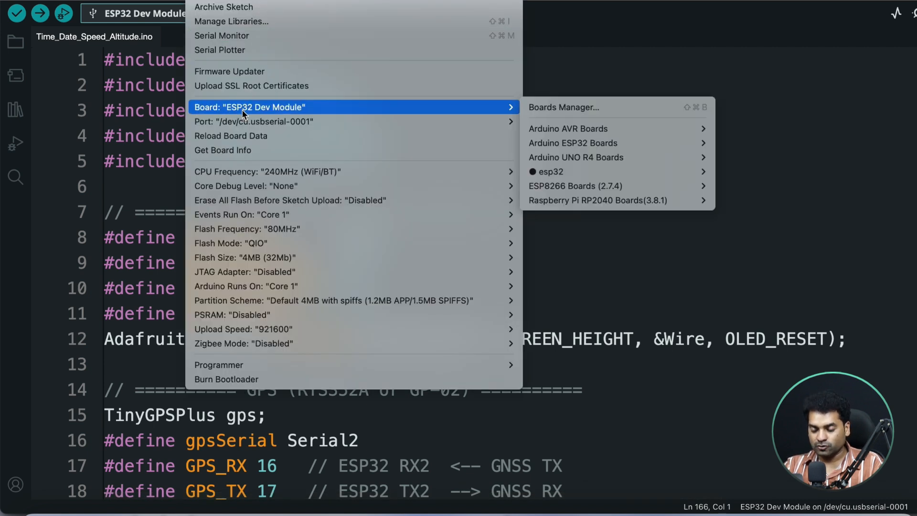
mouse_move(252, 120)
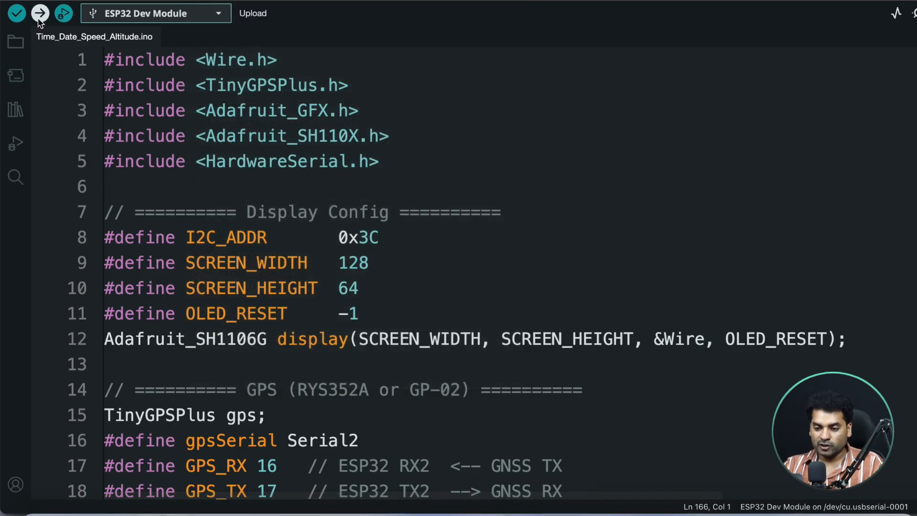
left_click(39, 13)
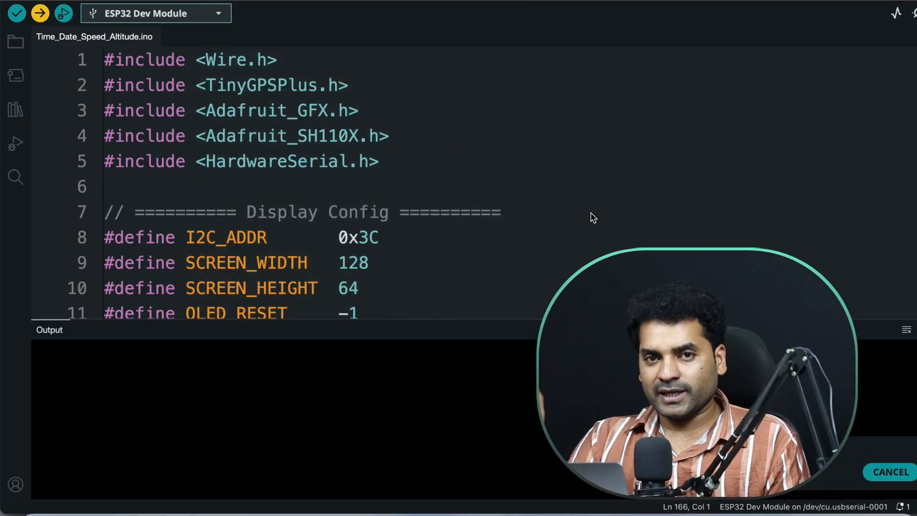